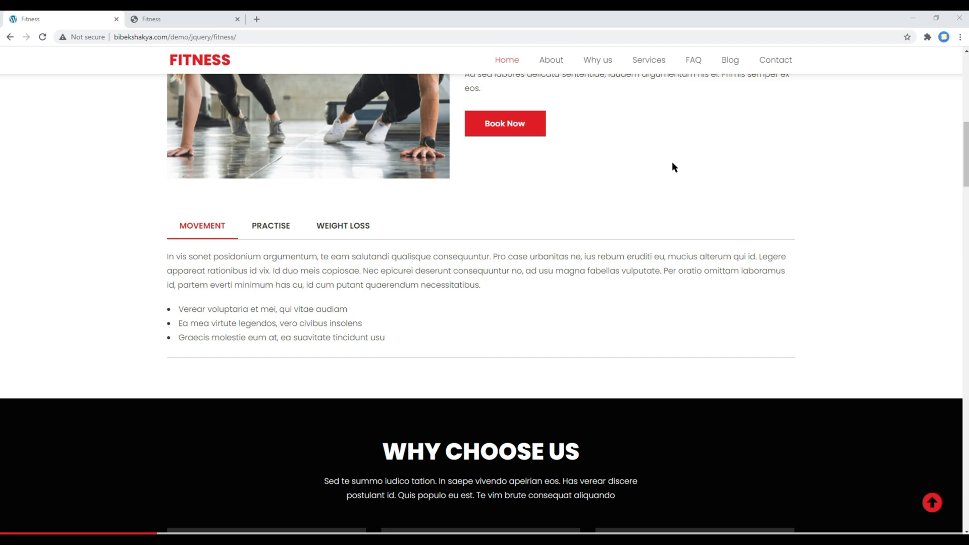
View the Practise tab content, then return the demo page to its top banner.
{"action": "left_click", "coordinate": [270, 225]}
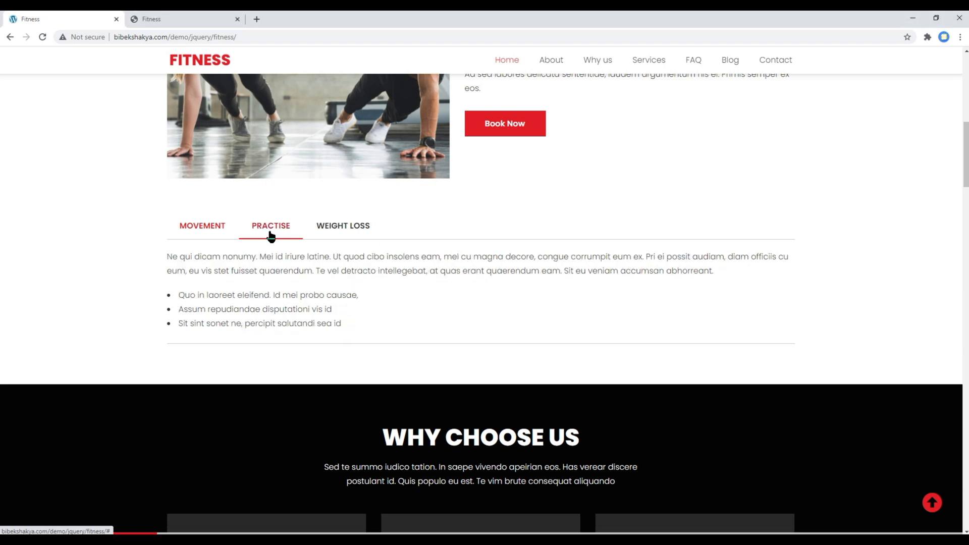
{"action": "left_click", "coordinate": [270, 226]}
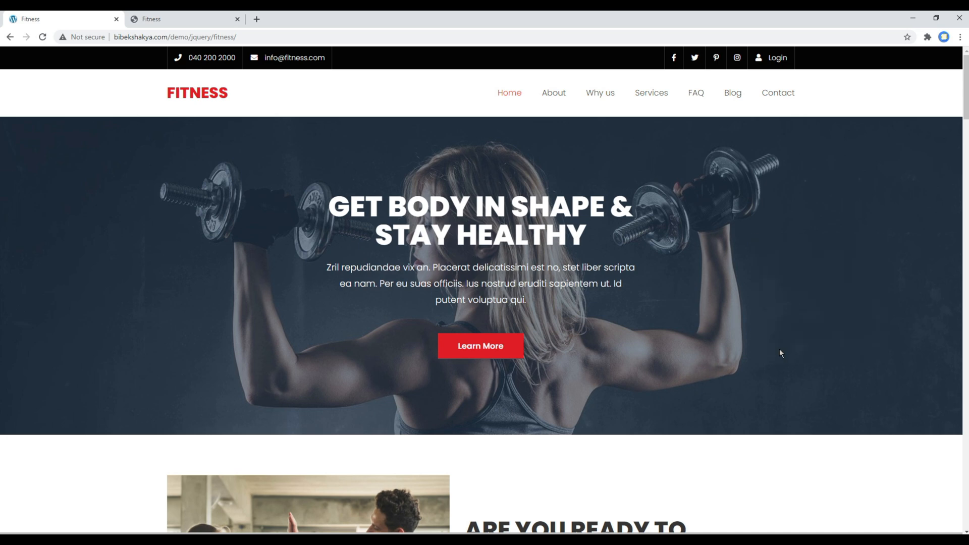
Inspect the a#gotop link in DevTools and toggle its display: none rule.
{"action": "key", "text": "F12"}
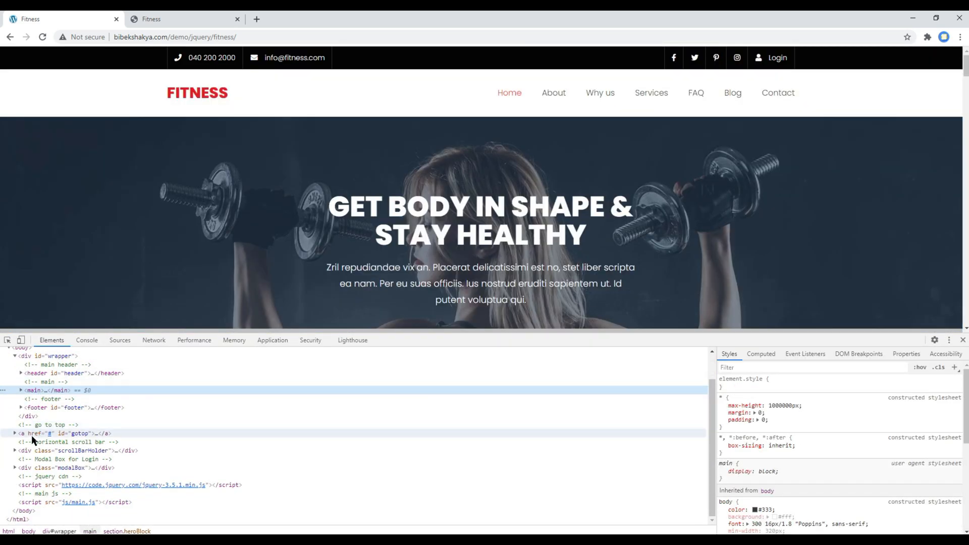
{"action": "left_click", "coordinate": [61, 434]}
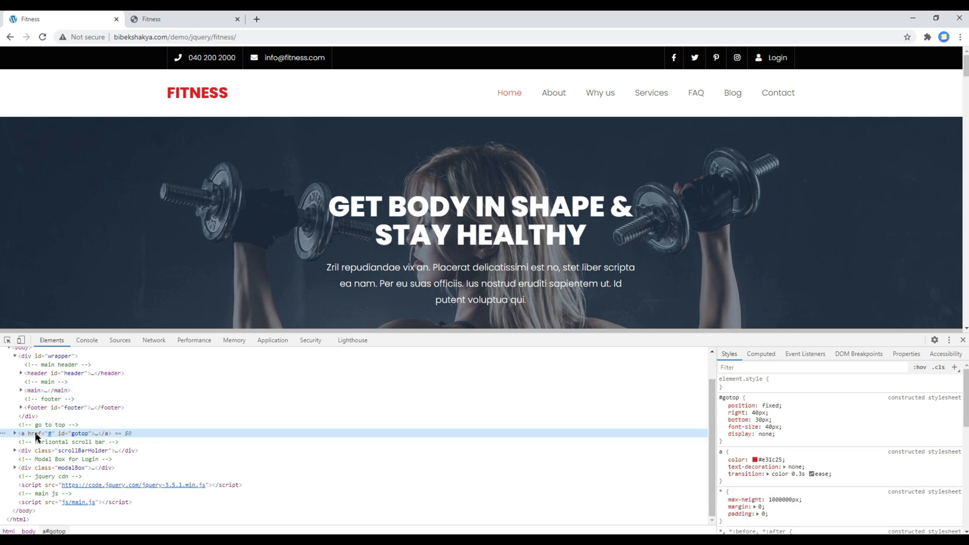
{"action": "mouse_move", "coordinate": [78, 437]}
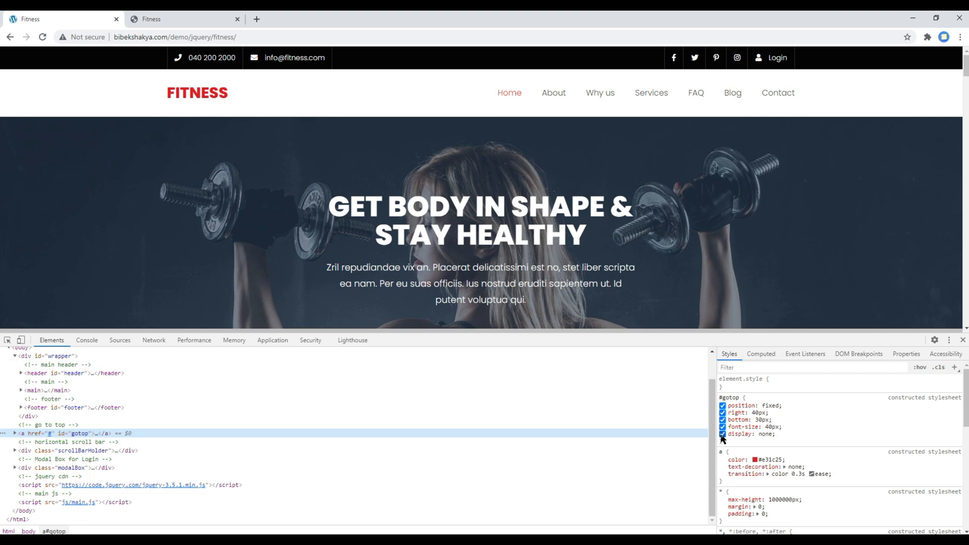
{"action": "left_click", "coordinate": [722, 434]}
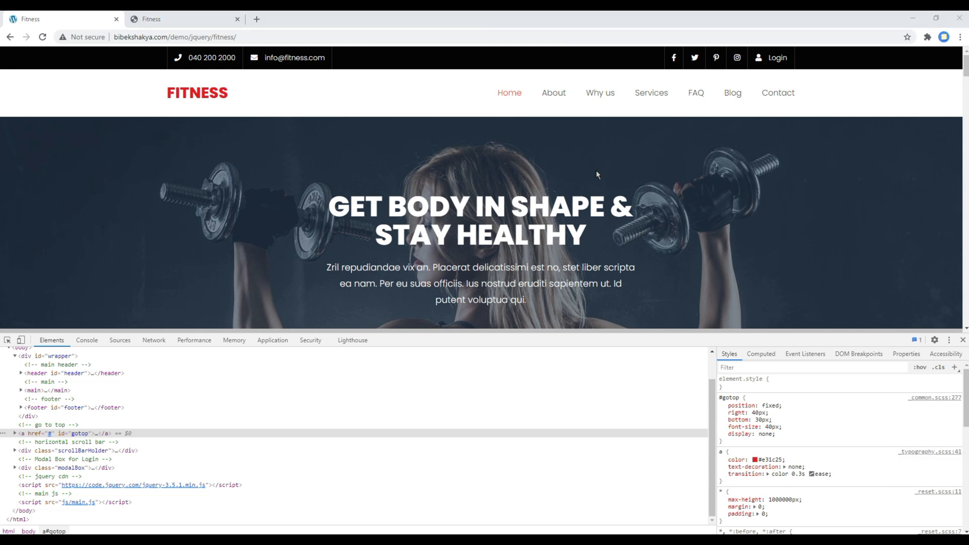
{"action": "mouse_move", "coordinate": [771, 194]}
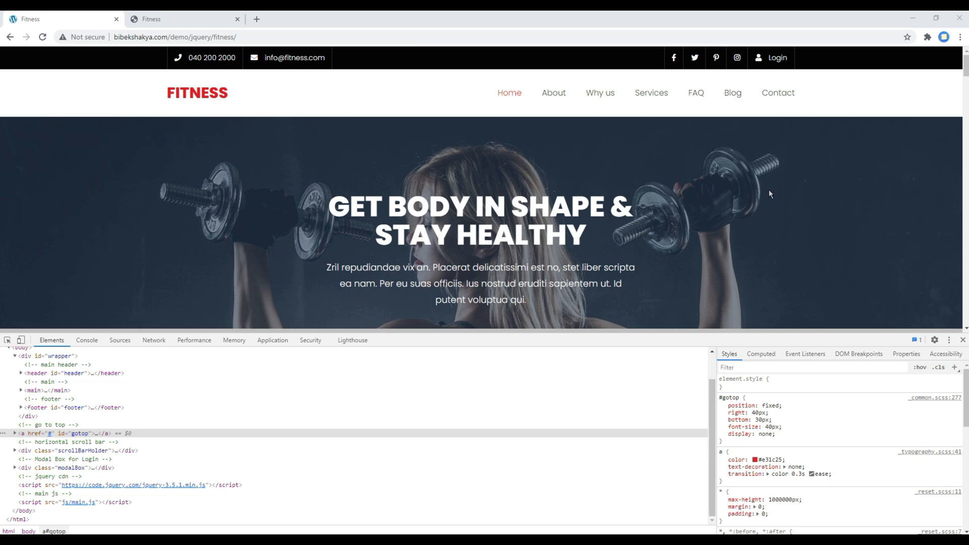
{"action": "scroll", "scroll_direction": "down", "scroll_amount": 3}
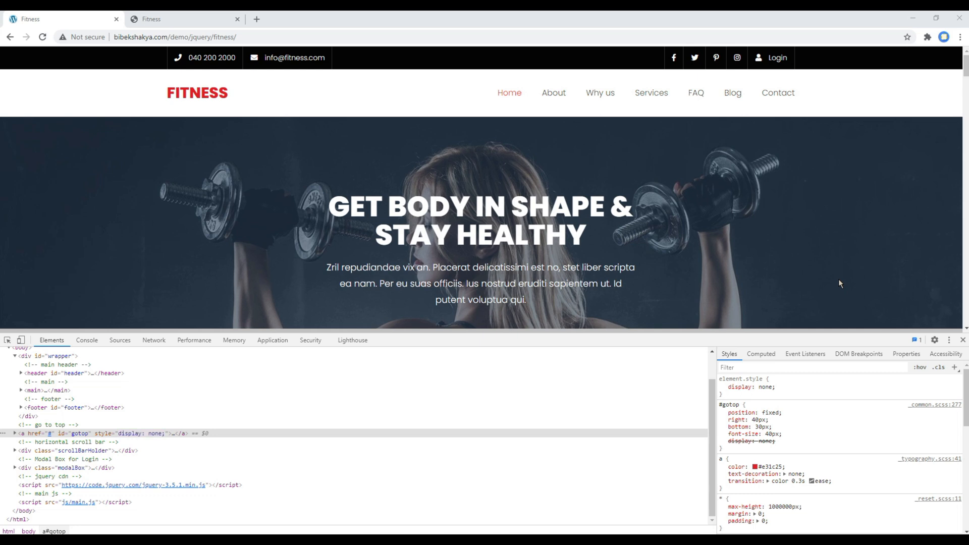
{"action": "mouse_move", "coordinate": [817, 279]}
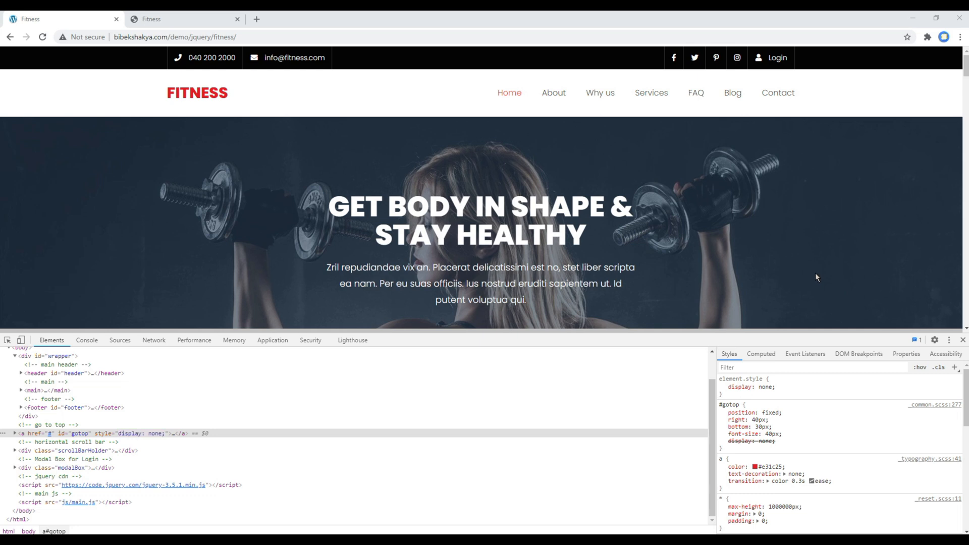
{"action": "mouse_move", "coordinate": [818, 267]}
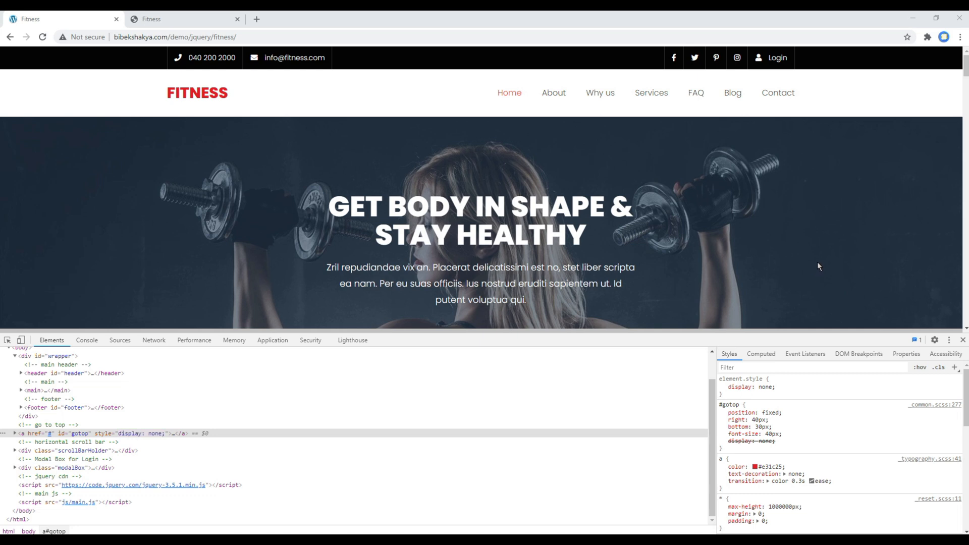
{"action": "scroll", "scroll_direction": "down", "scroll_amount": 3}
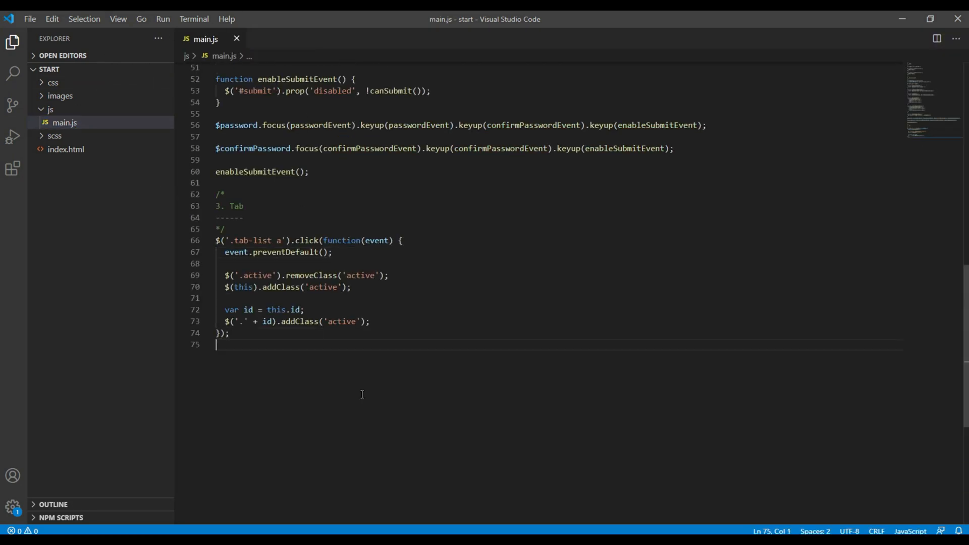
Add a '4. go to top' comment and an empty $(window).scroll handler with if/else.
{"action": "type", "text": "/*"}
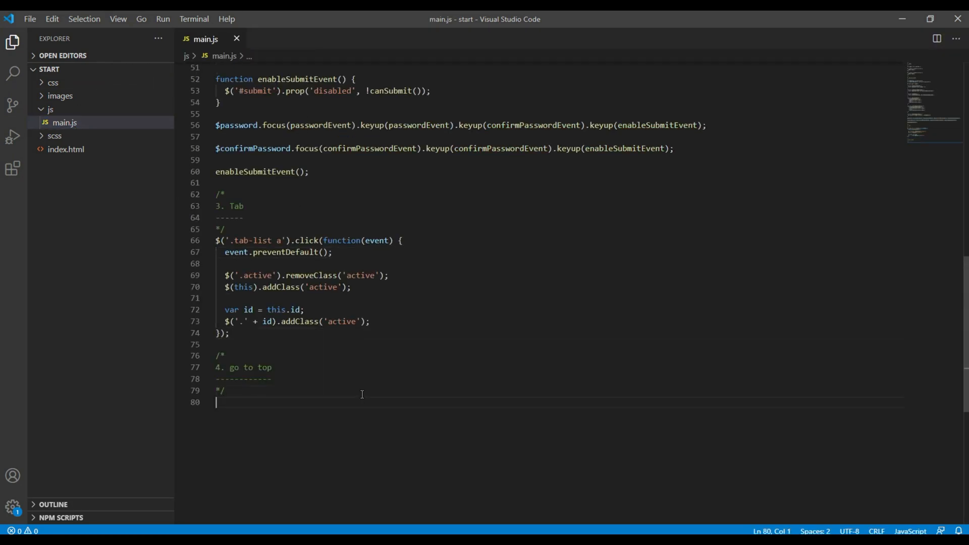
{"action": "type", "text": "$().scroll();"}
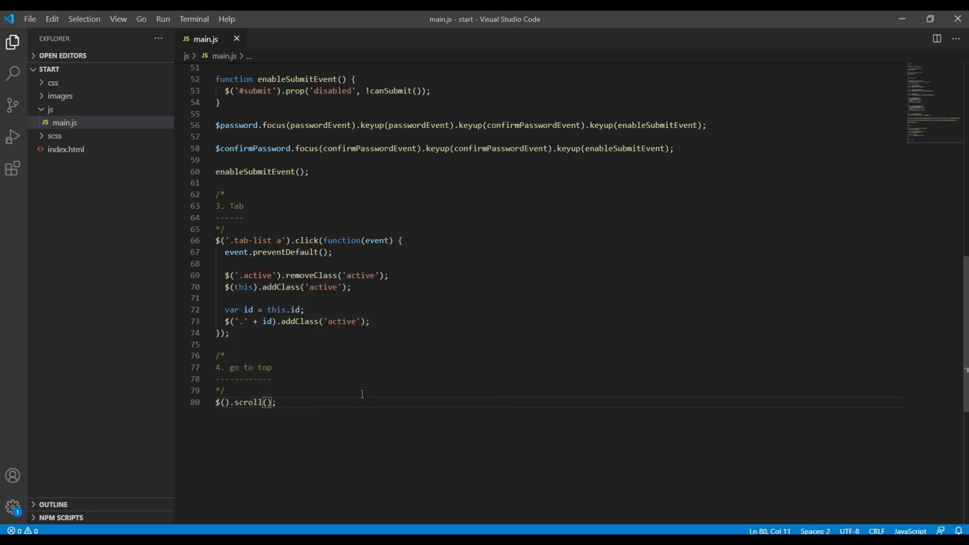
{"action": "type", "text": "function()"}
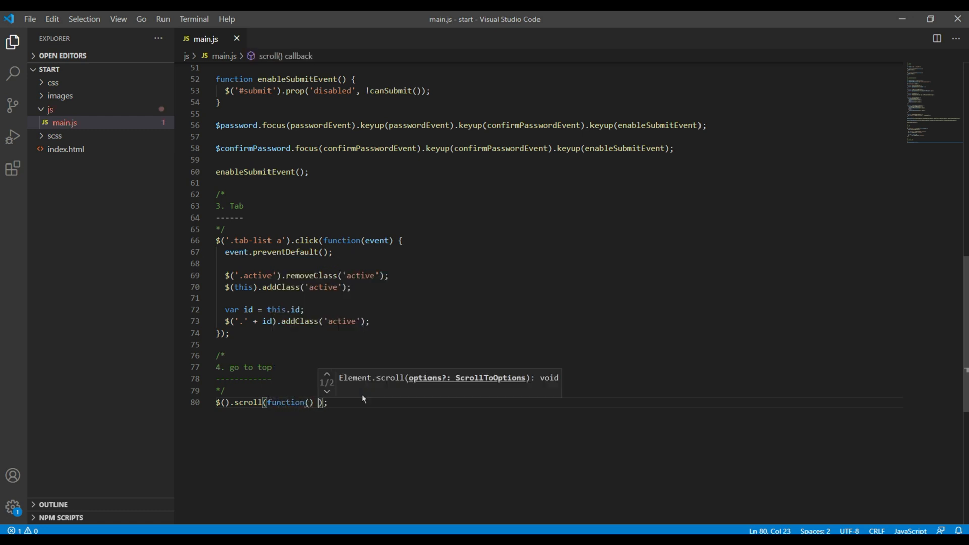
{"action": "type", "text": "window"}
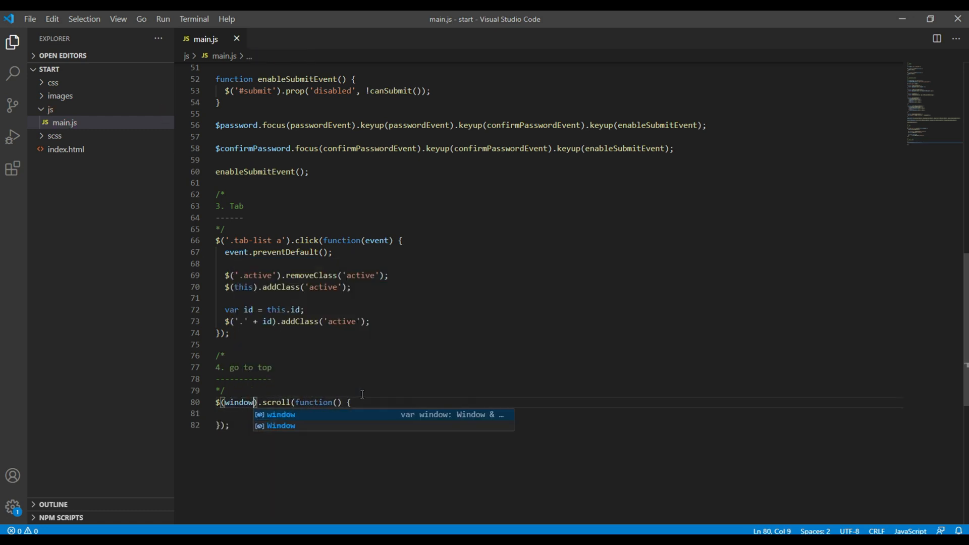
{"action": "type", "text": "if("}
{"action": "type", "text": "} else"}
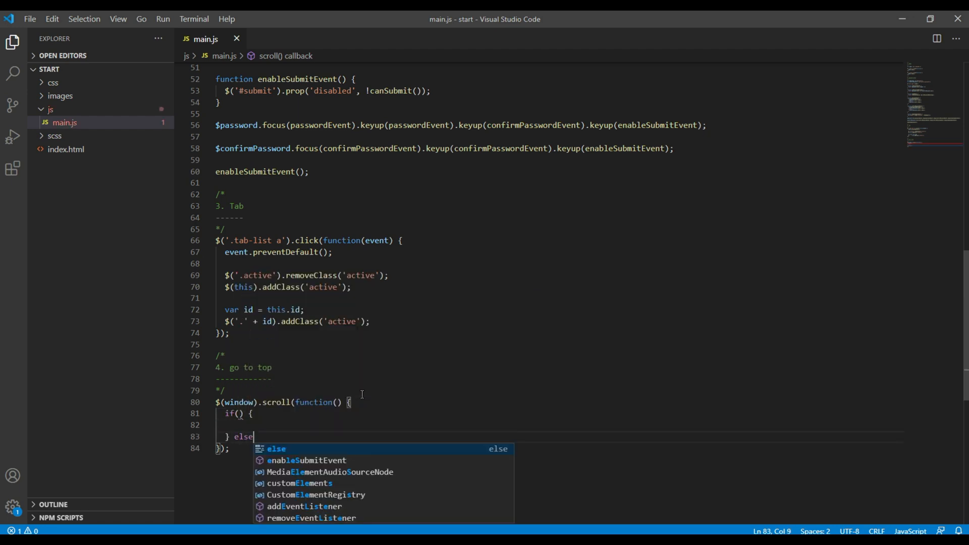
{"action": "type", "text": "{"}
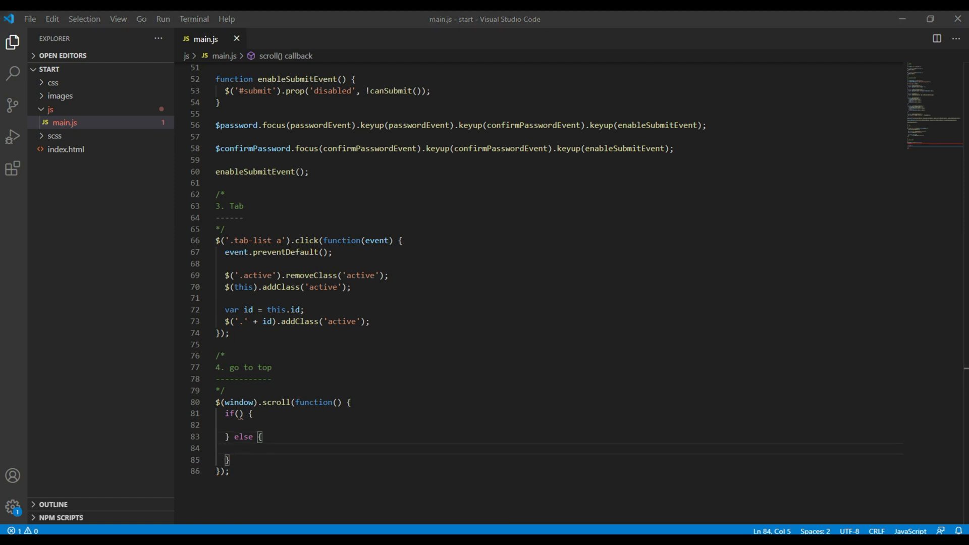
Write the scroll condition $(this).scrollTop() > 200 in the if statement.
{"action": "type", "text": "$("}
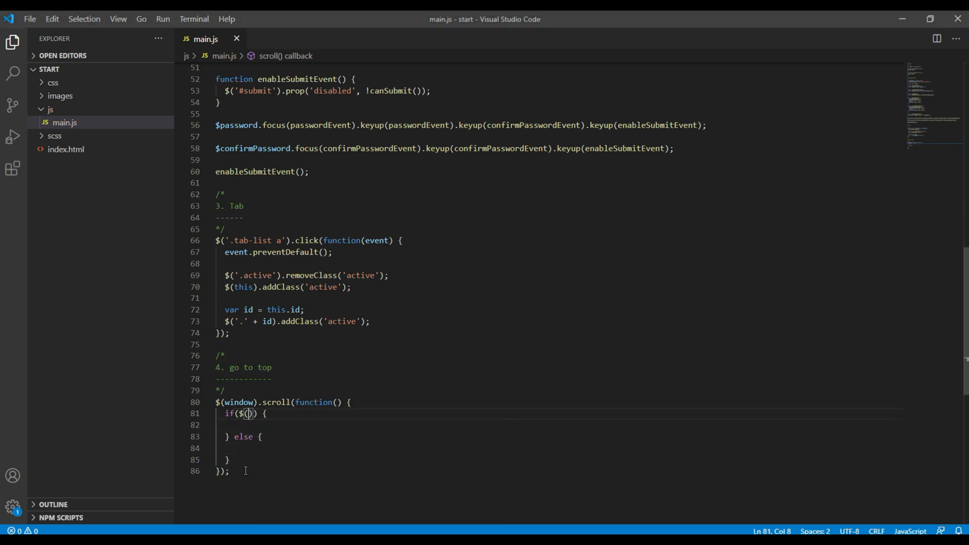
{"action": "type", "text": "this"}
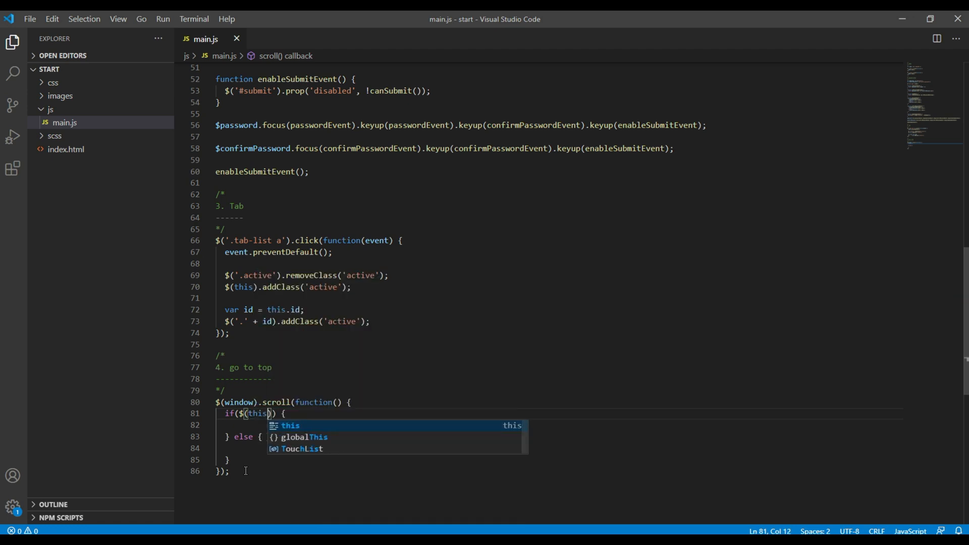
{"action": "type", "text": ".scroll"}
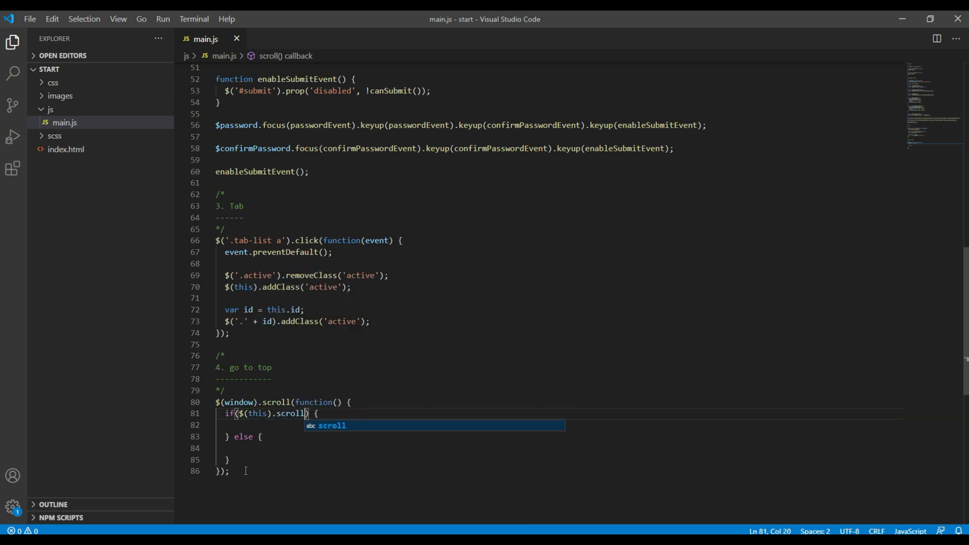
{"action": "type", "text": "Top"}
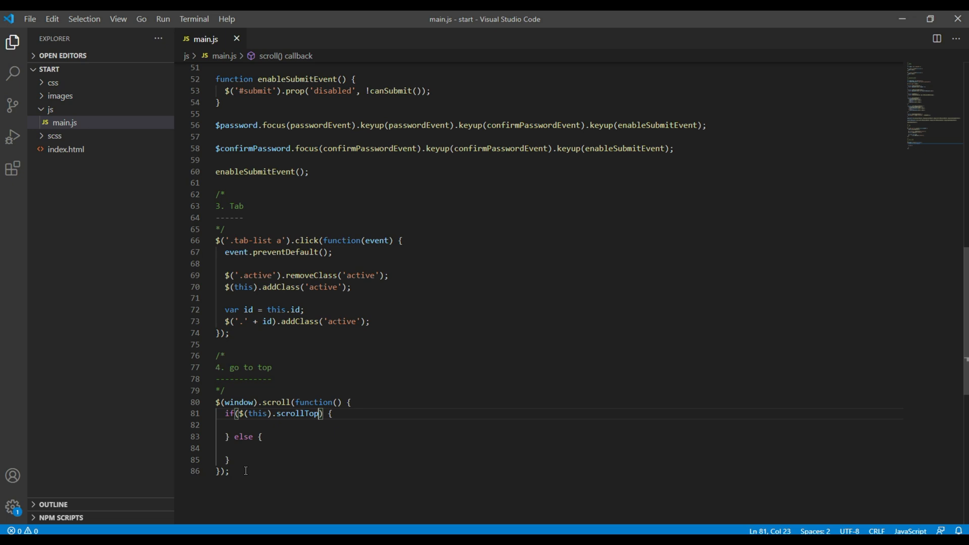
{"action": "type", "text": "() > 200"}
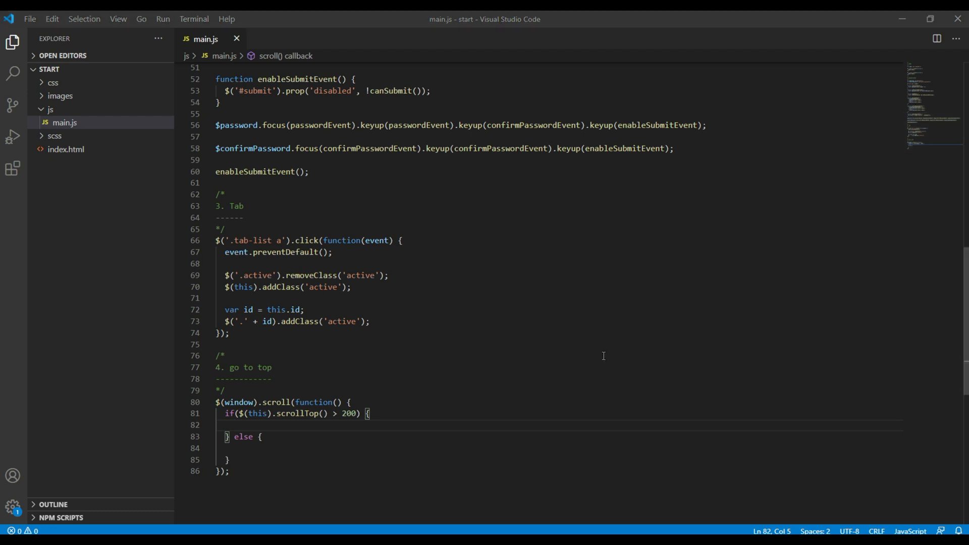
{"action": "double_click", "coordinate": [298, 413]}
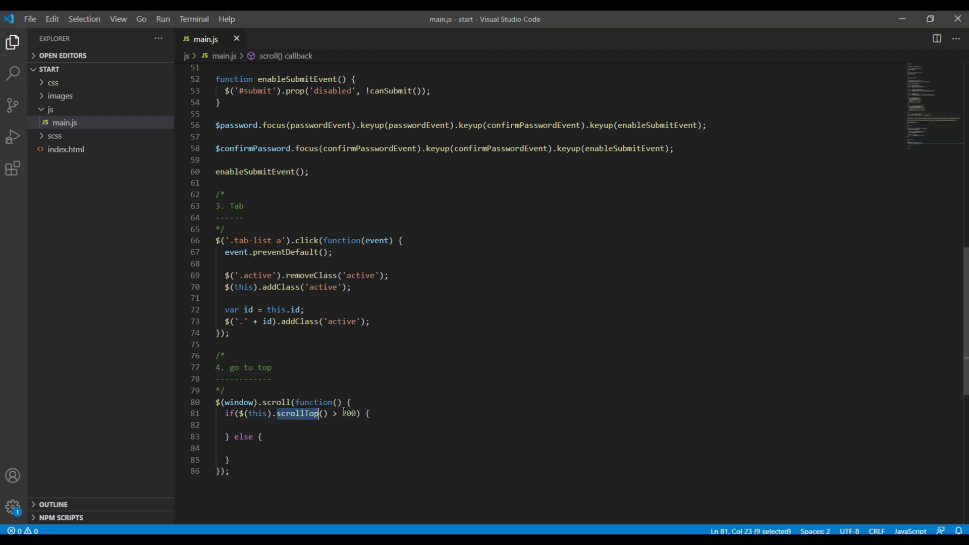
{"action": "double_click", "coordinate": [349, 413]}
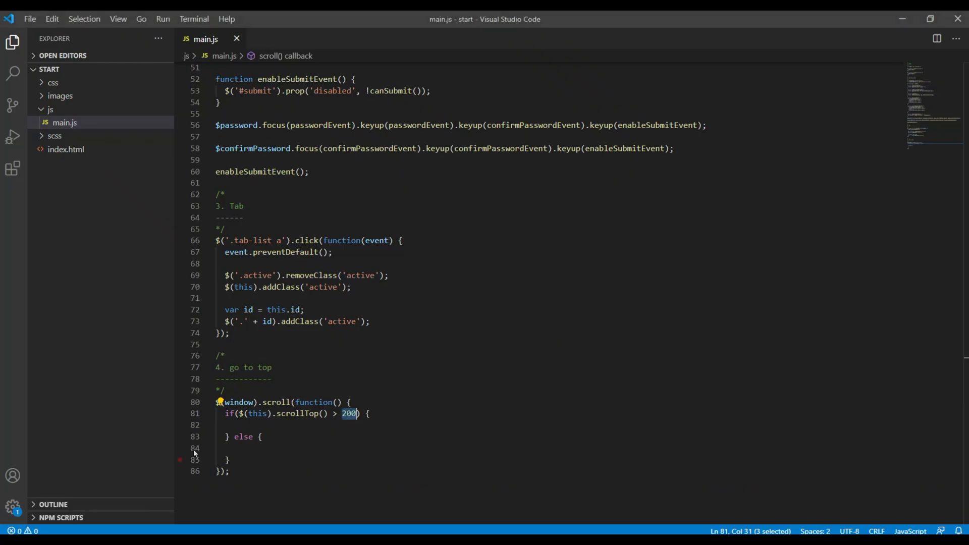
Show '#gotop' in the if branch and hide it in the else branch.
{"action": "type", "text": "$().show();"}
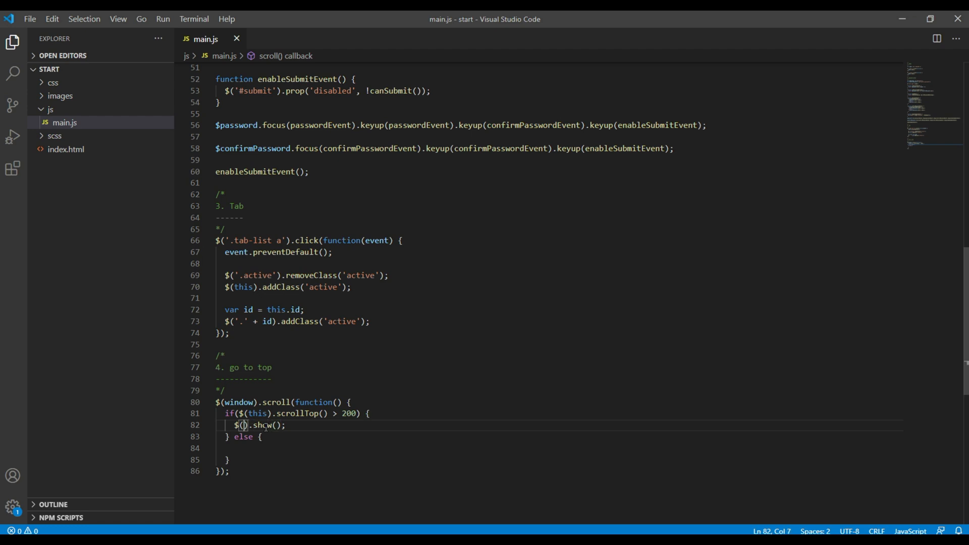
{"action": "type", "text": "'#goTop'"}
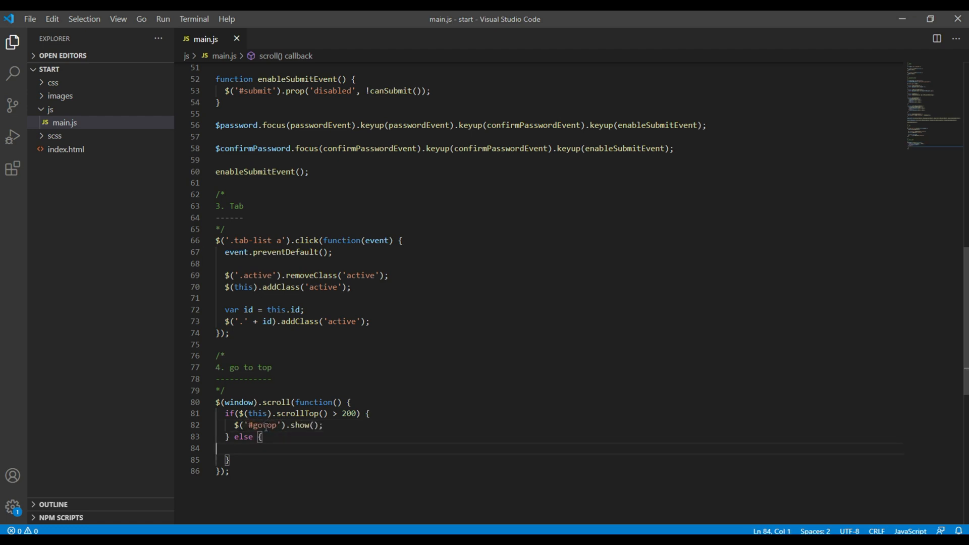
{"action": "type", "text": "$()"}
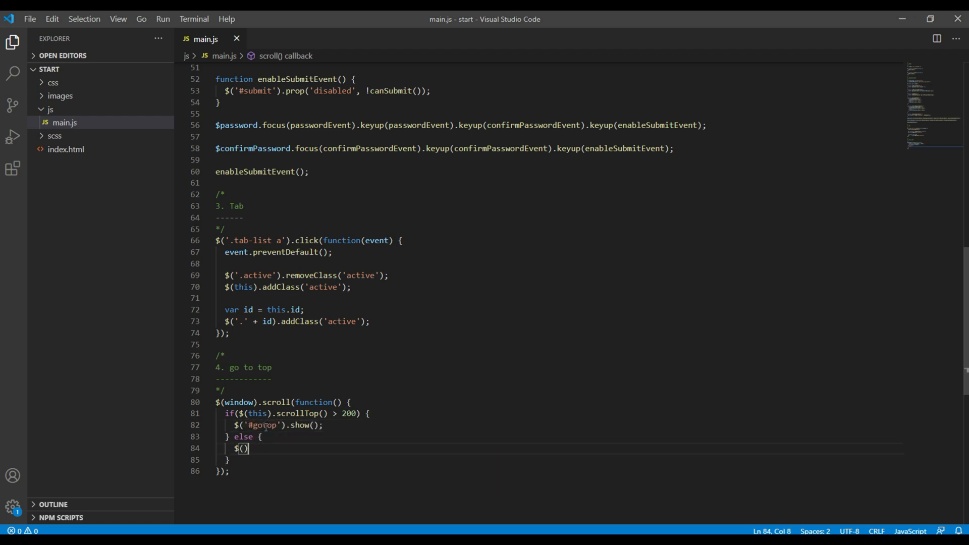
{"action": "type", "text": ".hide"}
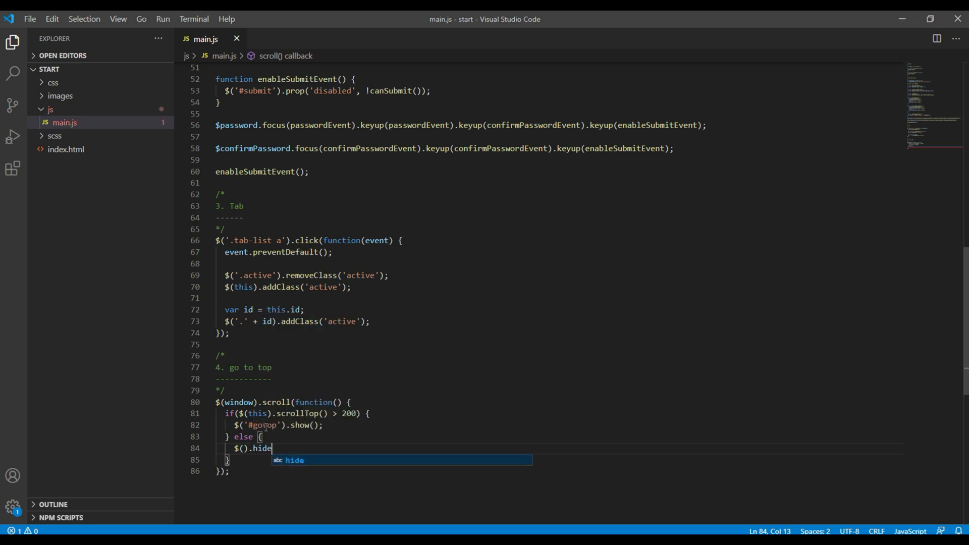
{"action": "key", "text": "Tab"}
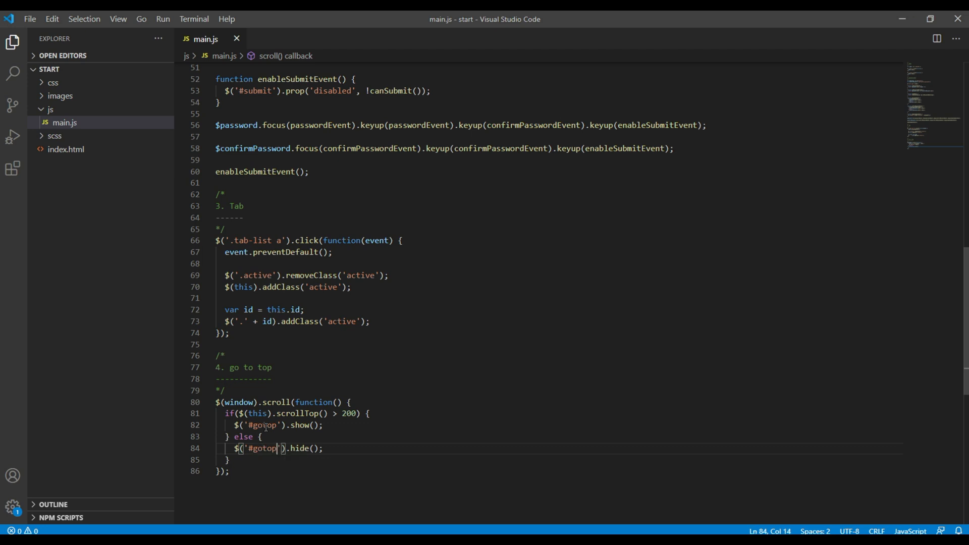
{"action": "scroll", "scroll_direction": "down", "scroll_amount": 3}
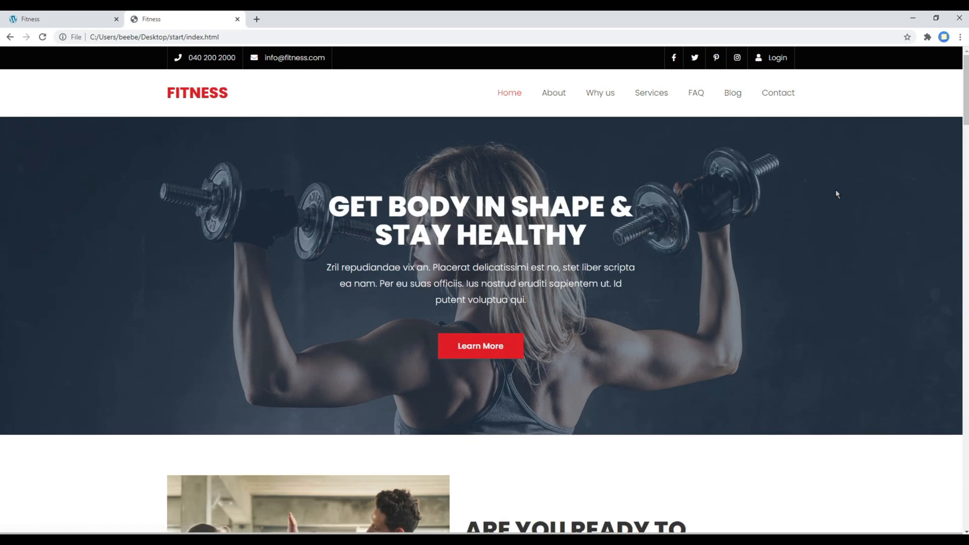
{"action": "mouse_move", "coordinate": [841, 235]}
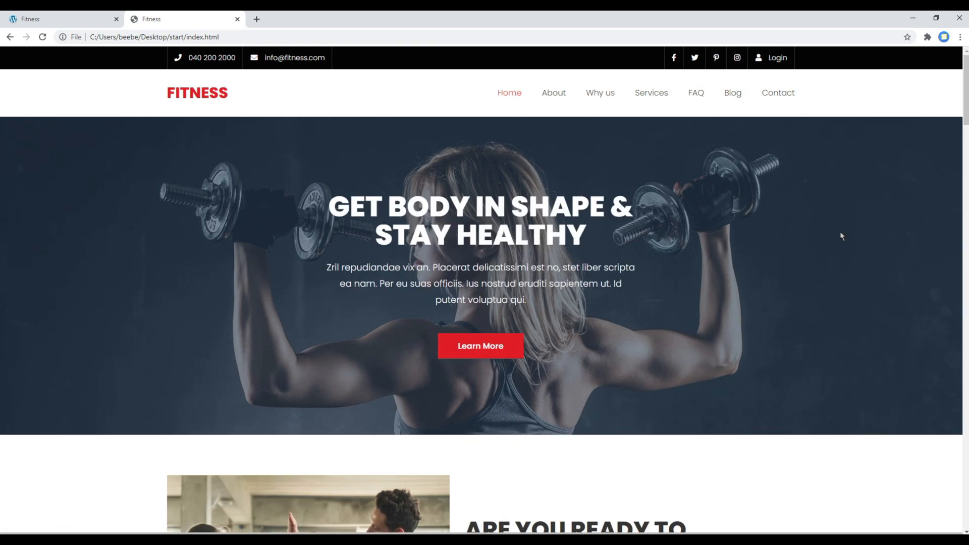
Scroll the reloaded Fitness page down and up to watch the arrow appear and vanish.
{"action": "scroll", "scroll_direction": "down", "scroll_amount": 3}
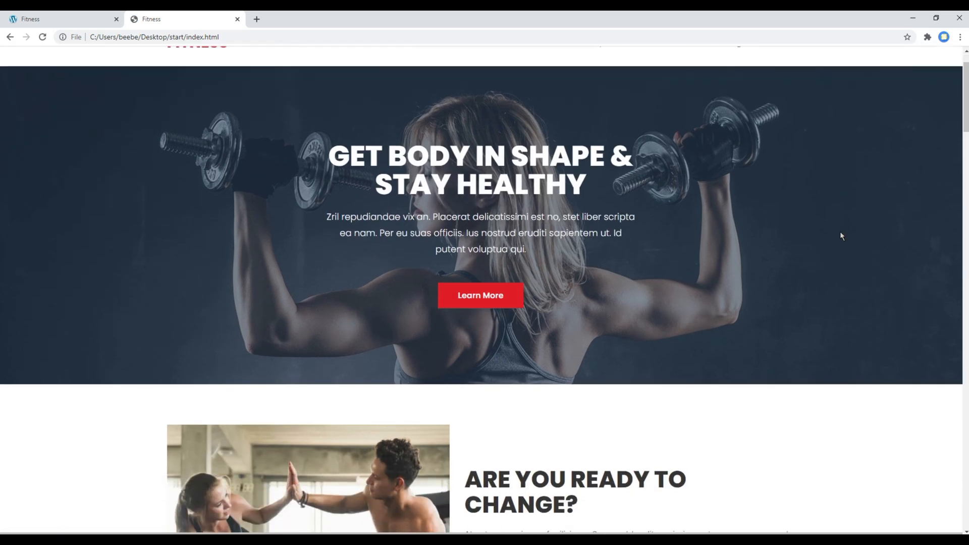
{"action": "scroll", "scroll_direction": "down", "scroll_amount": 3}
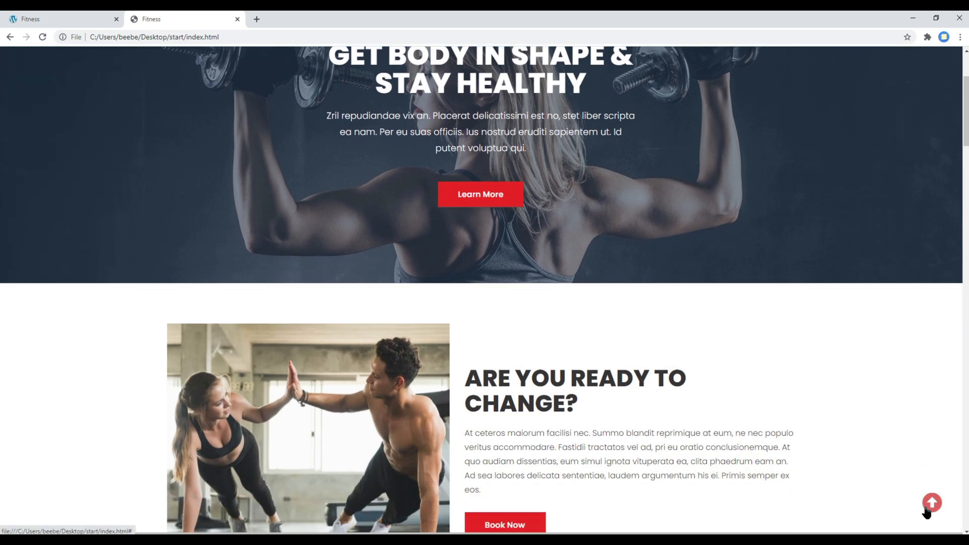
{"action": "scroll", "scroll_direction": "down", "scroll_amount": 3}
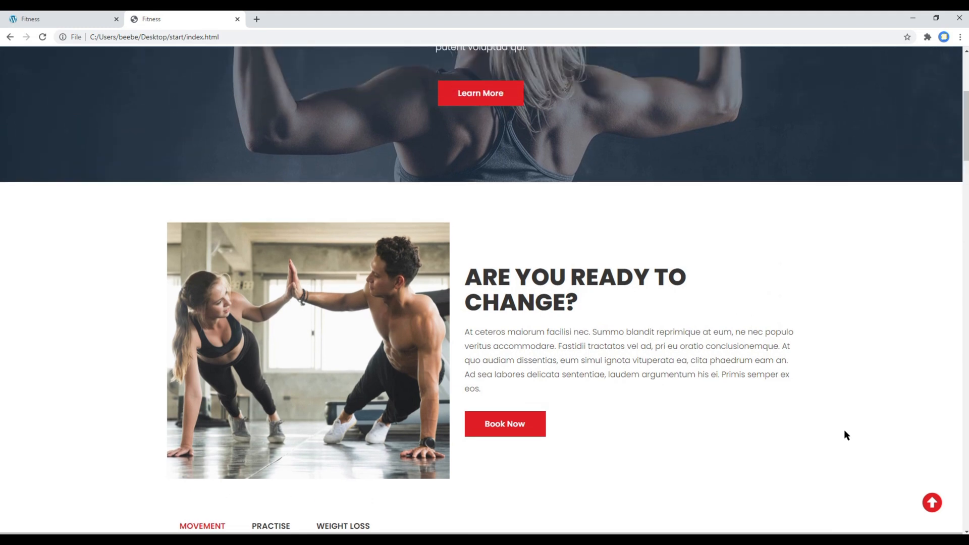
{"action": "scroll", "scroll_direction": "up", "scroll_amount": 3}
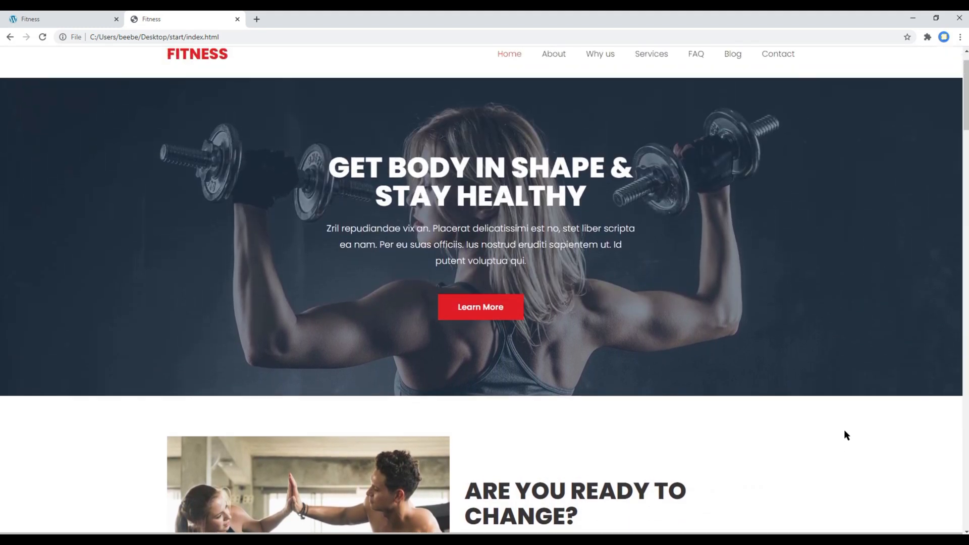
{"action": "scroll", "scroll_direction": "down", "scroll_amount": 3}
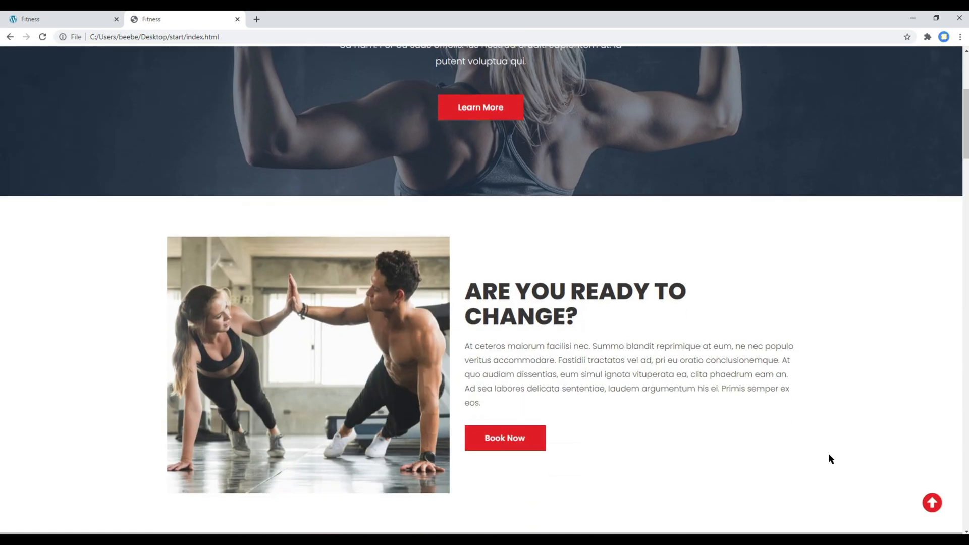
{"action": "scroll", "scroll_direction": "down", "scroll_amount": 3}
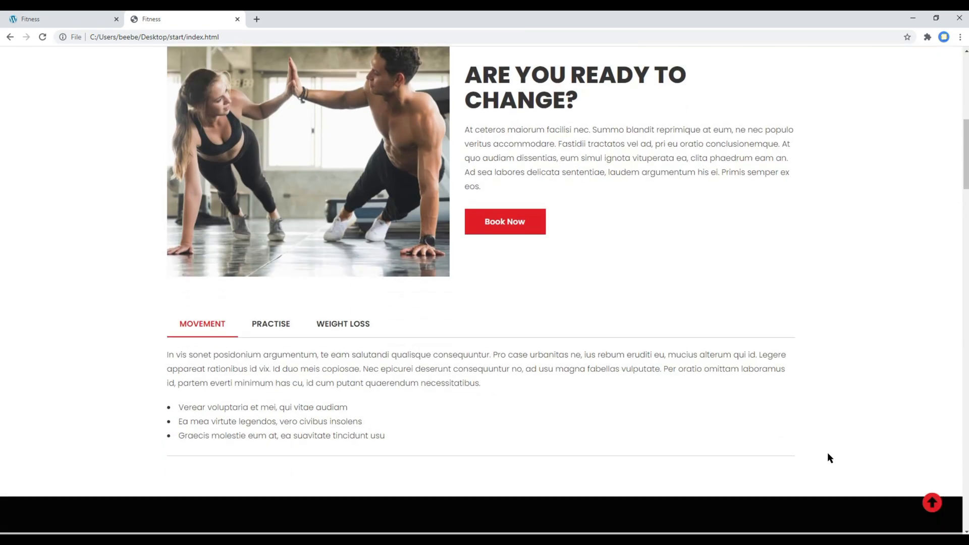
{"action": "scroll", "scroll_direction": "down", "scroll_amount": 3}
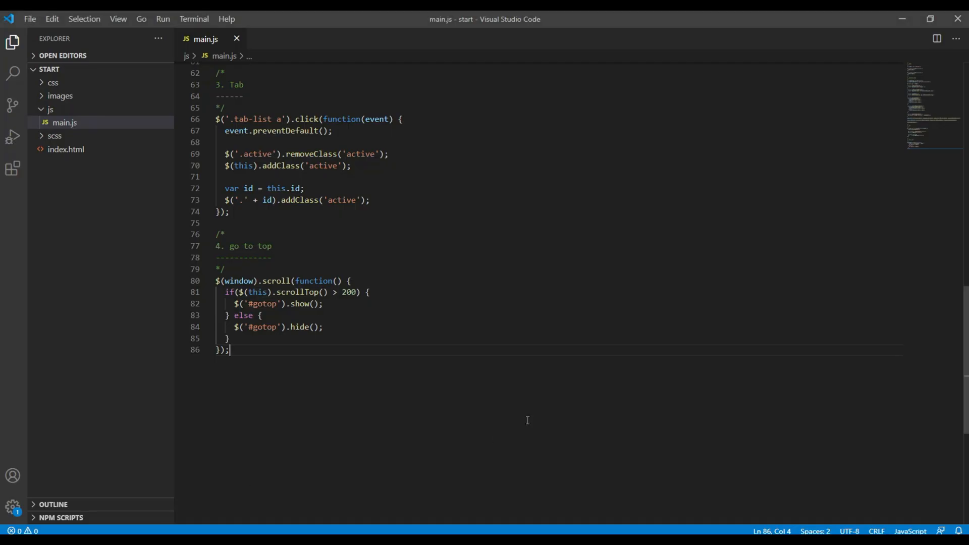
Below the scroll handler, add $('#gotop').click(function() { }) with an empty callback.
{"action": "key", "text": "Enter"}
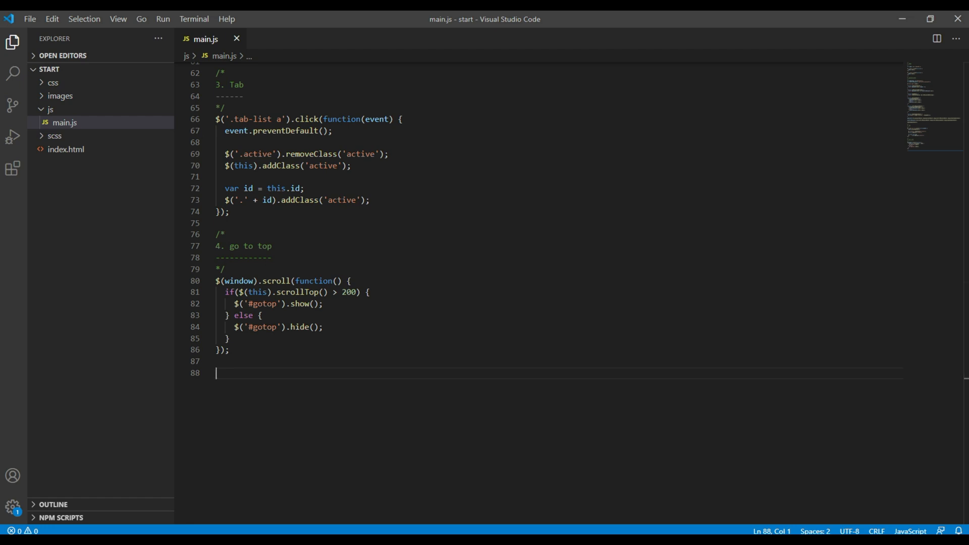
{"action": "type", "text": "$().cli"}
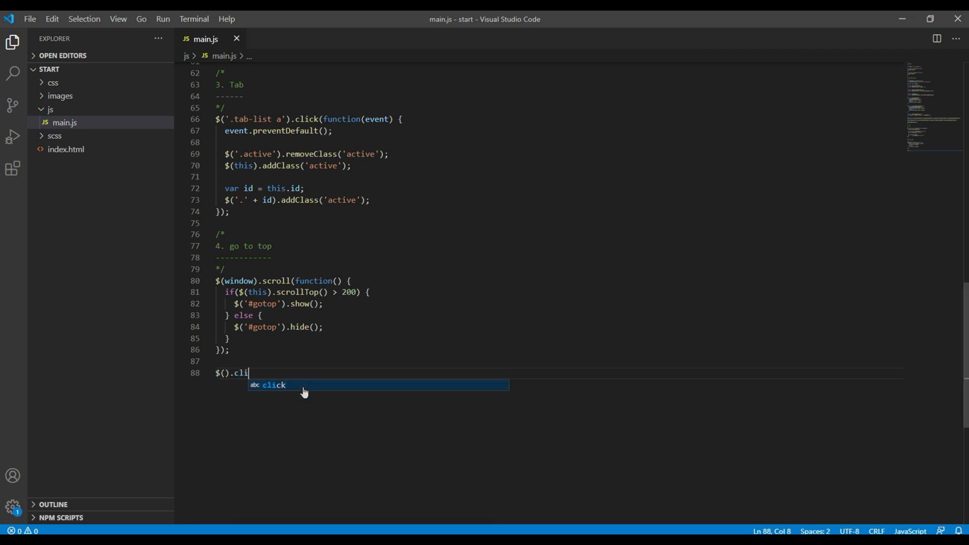
{"action": "type", "text": "ck(function() {"}
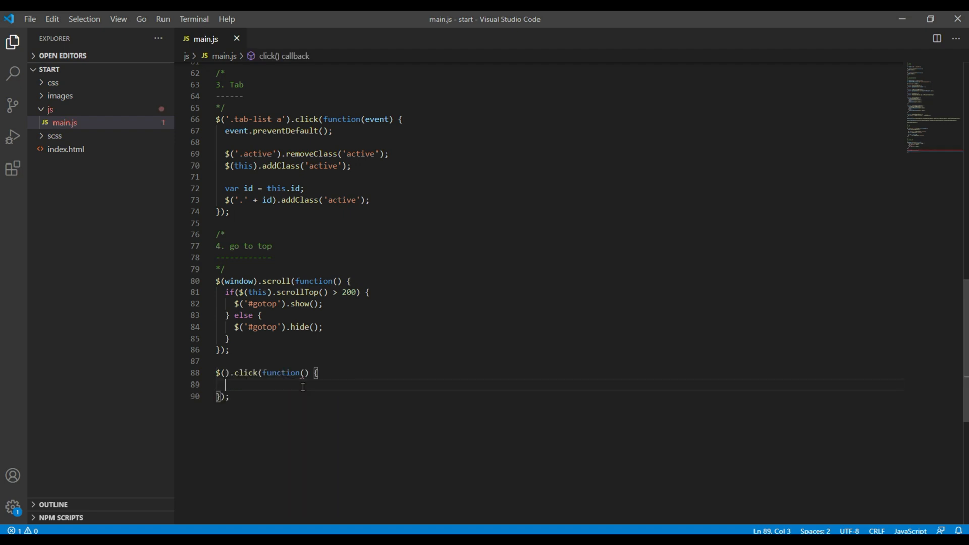
{"action": "type", "text": "''"}
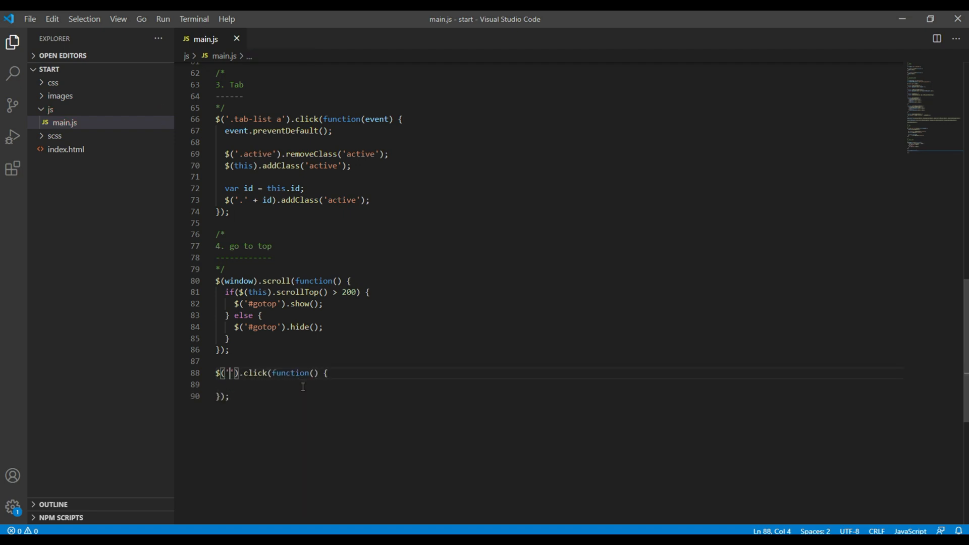
{"action": "type", "text": "#gotop"}
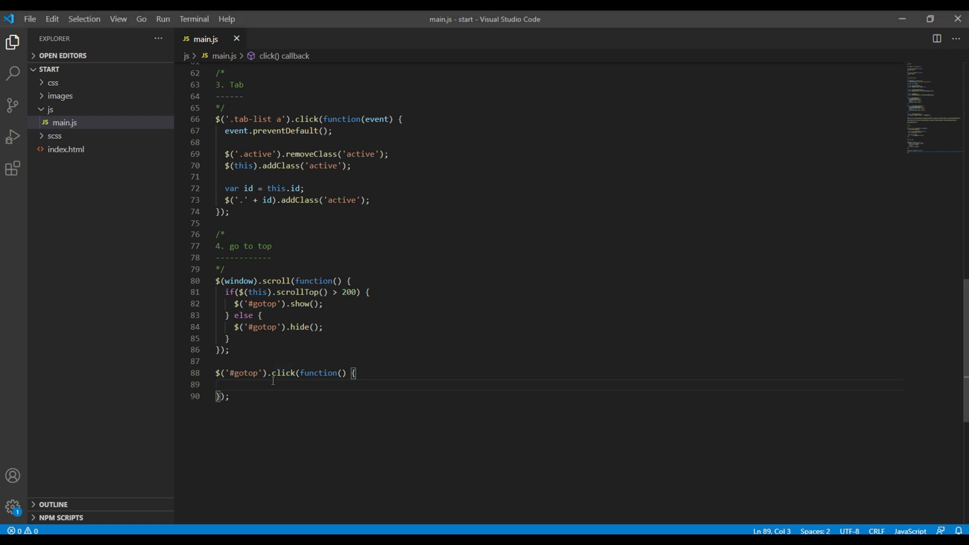
{"action": "type", "text": "$().animate({"}
{"action": "type", "text": "sc"}
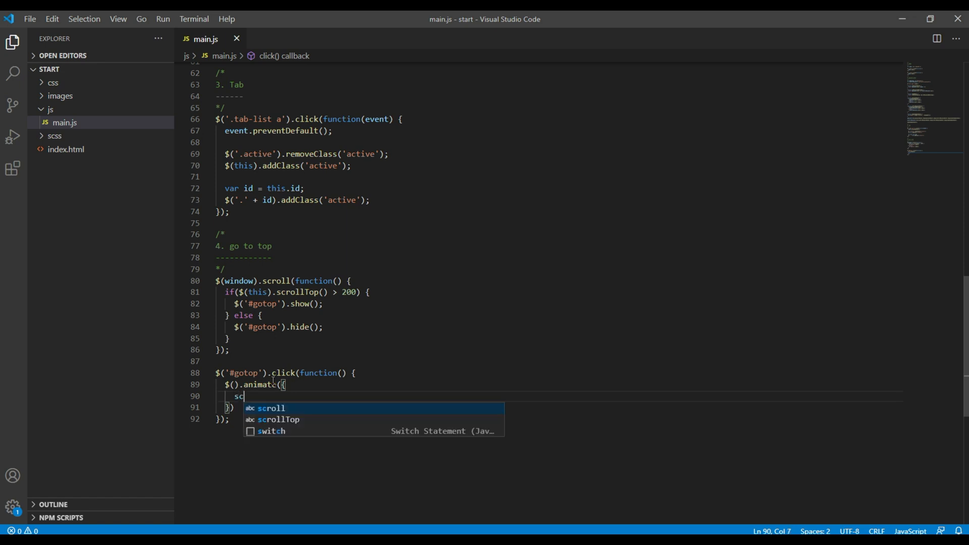
Animate 'html, body' to scrollTop 0 at 'slow', return false, and close the region.
{"action": "type", "text": "rollTop"}
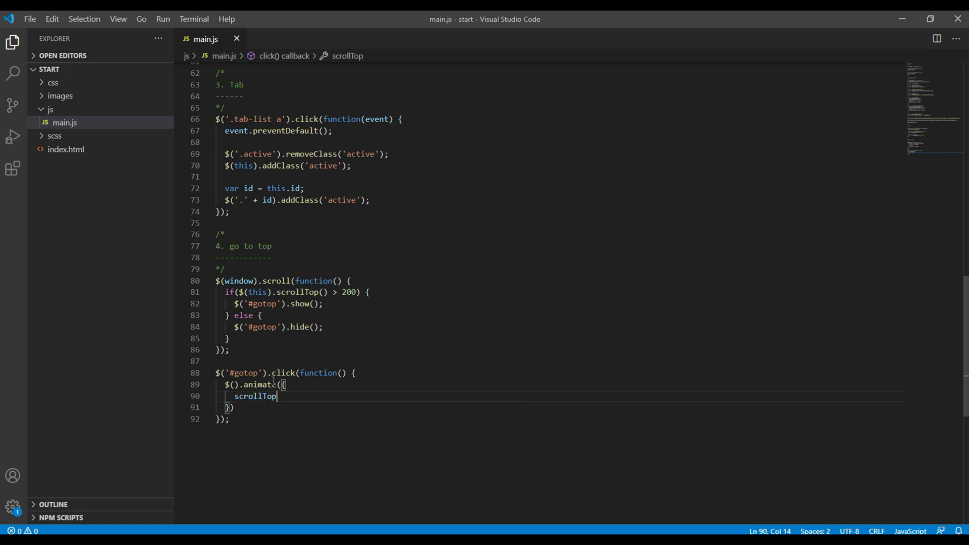
{"action": "type", "text": ": 0"}
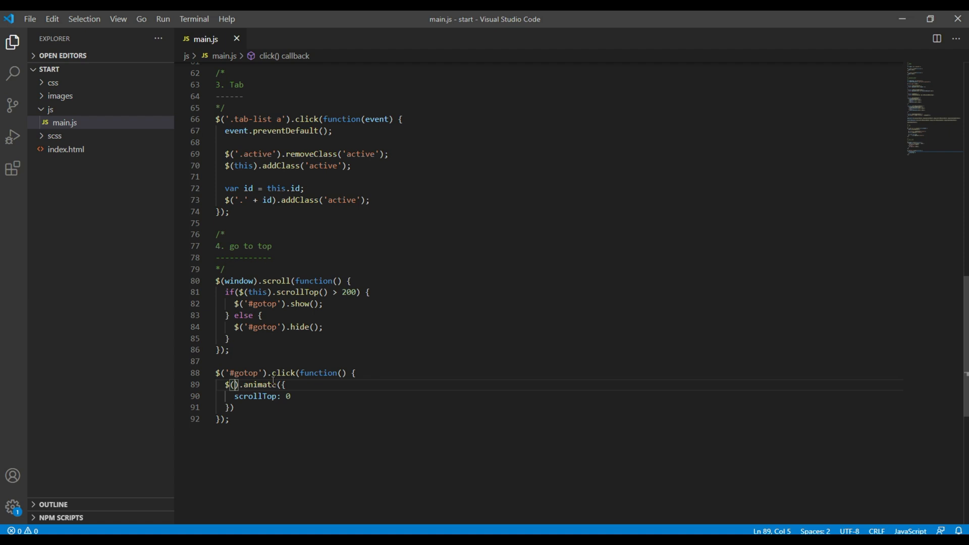
{"action": "type", "text": "'html, body'"}
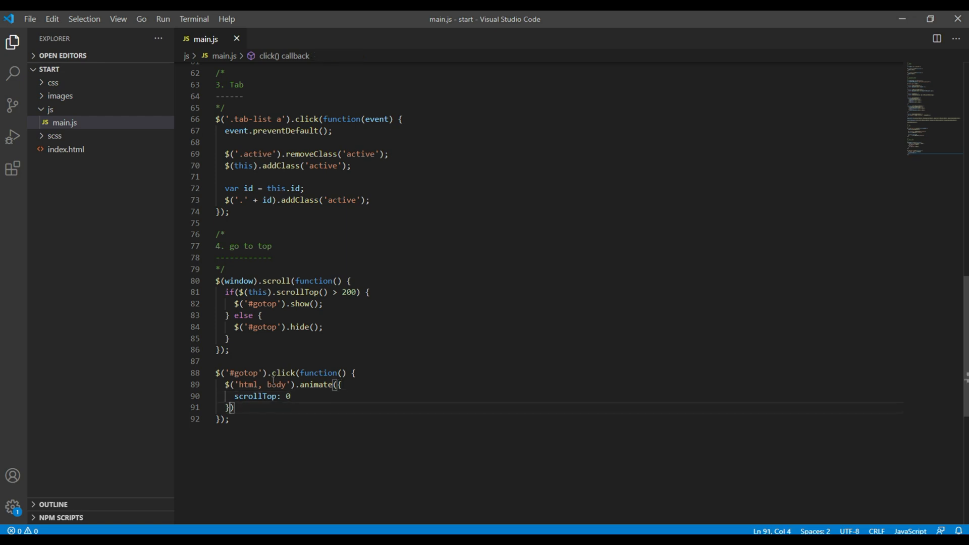
{"action": "type", "text": ", 'slow"}
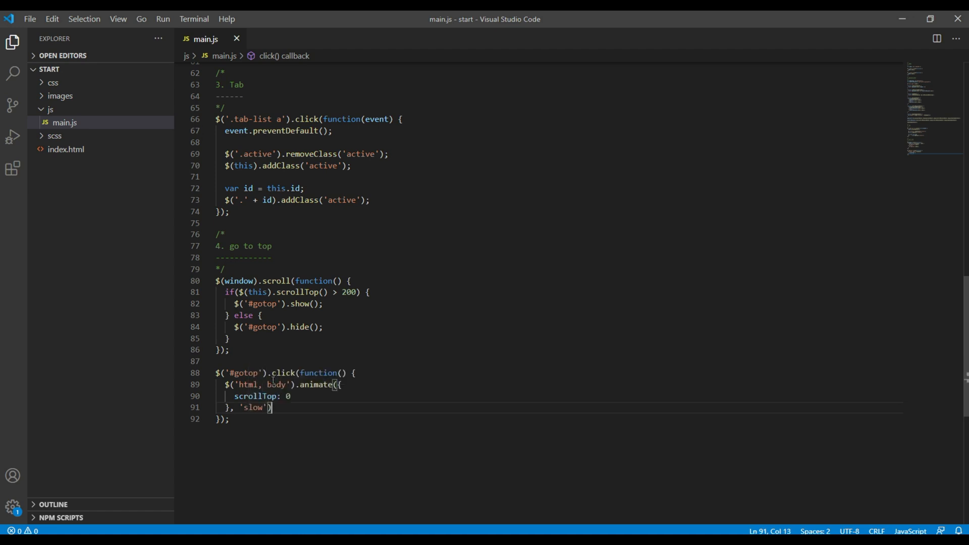
{"action": "type", "text": "//#endregion"}
{"action": "type", "text": ";"}
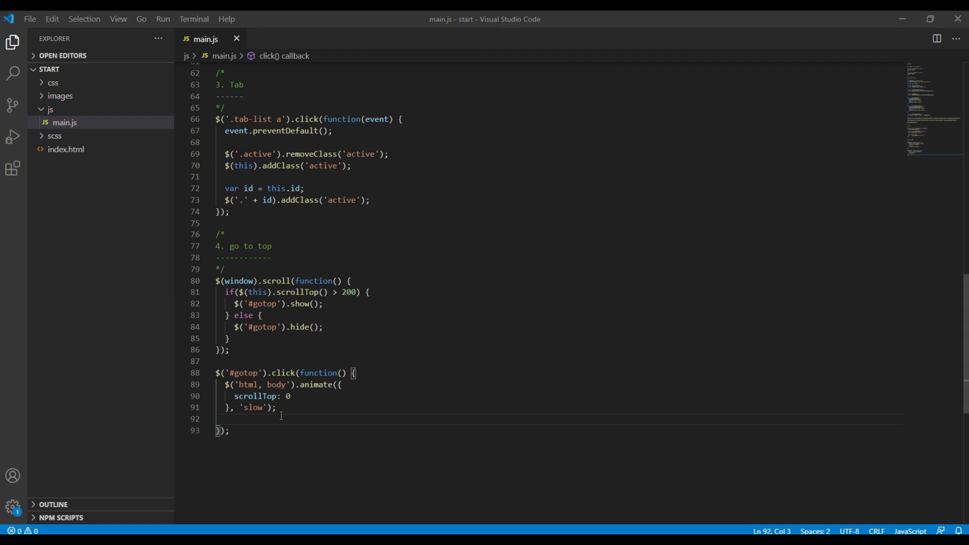
{"action": "type", "text": "return fal"}
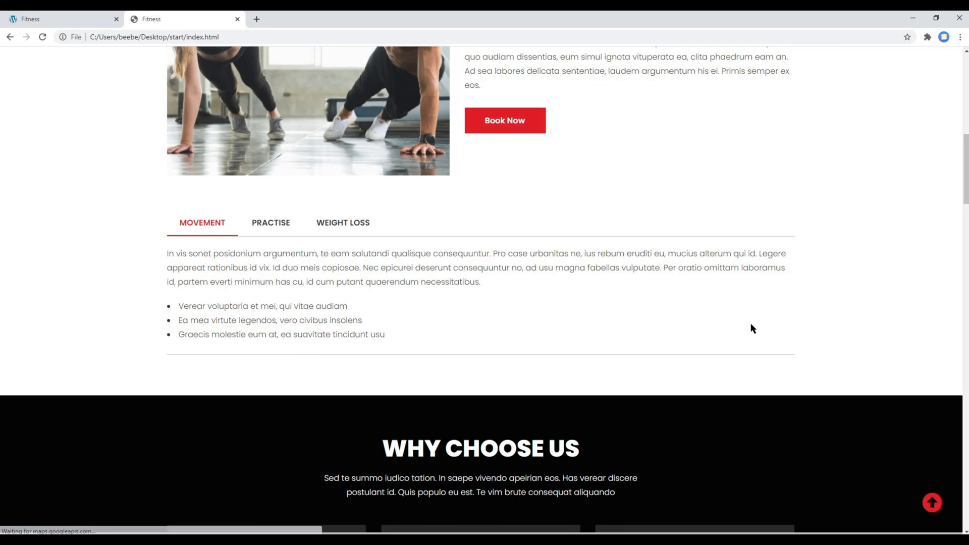
Scroll the reloaded Fitness page down, then click the red arrow to glide back up.
{"action": "scroll", "scroll_direction": "down", "scroll_amount": 3}
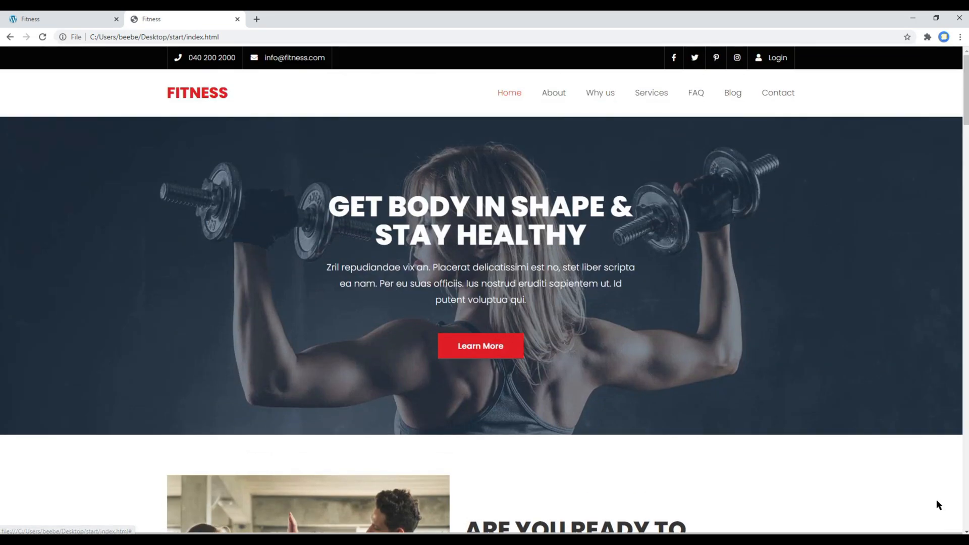
{"action": "scroll", "scroll_direction": "down", "scroll_amount": 3}
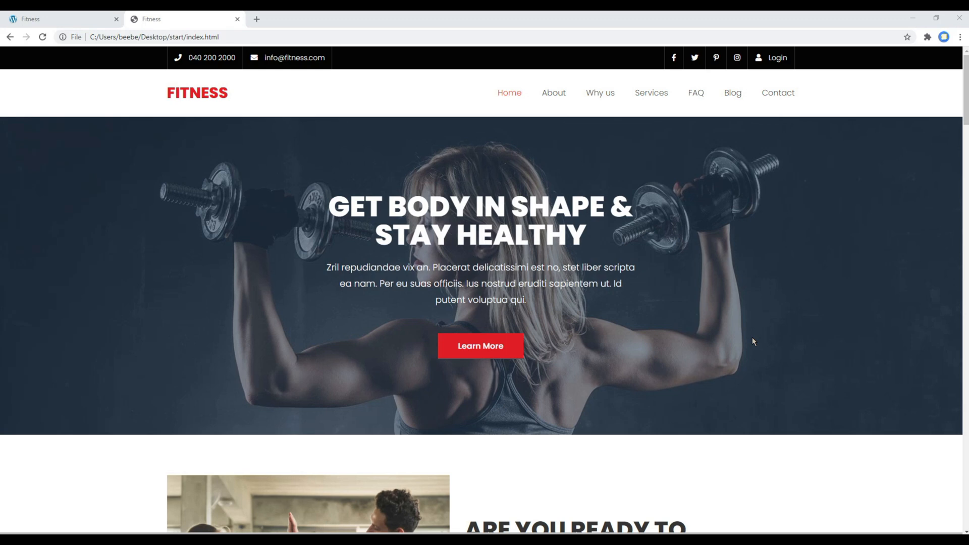
{"action": "mouse_move", "coordinate": [126, 94]}
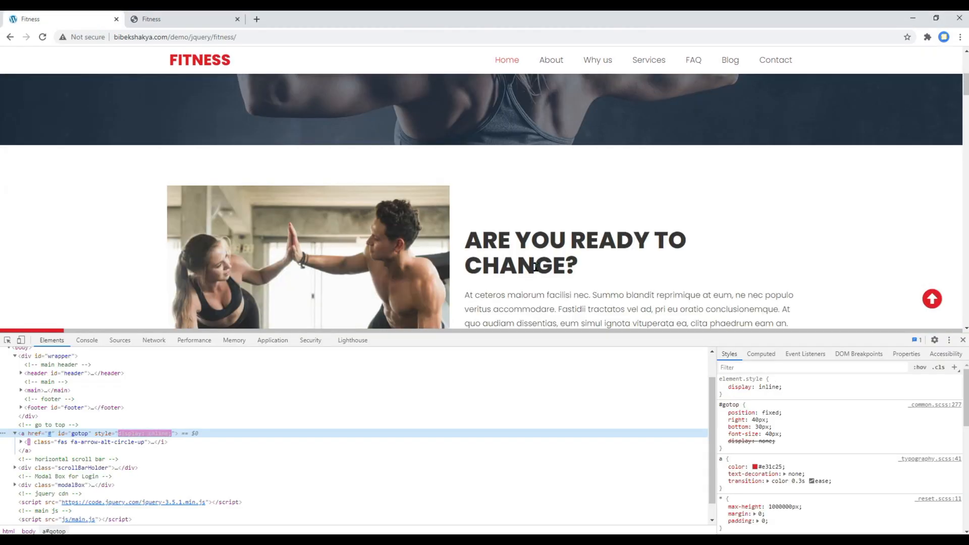
Scroll the live demo site while DevTools shows #gotop set to display inline.
{"action": "scroll", "scroll_direction": "down", "scroll_amount": 3}
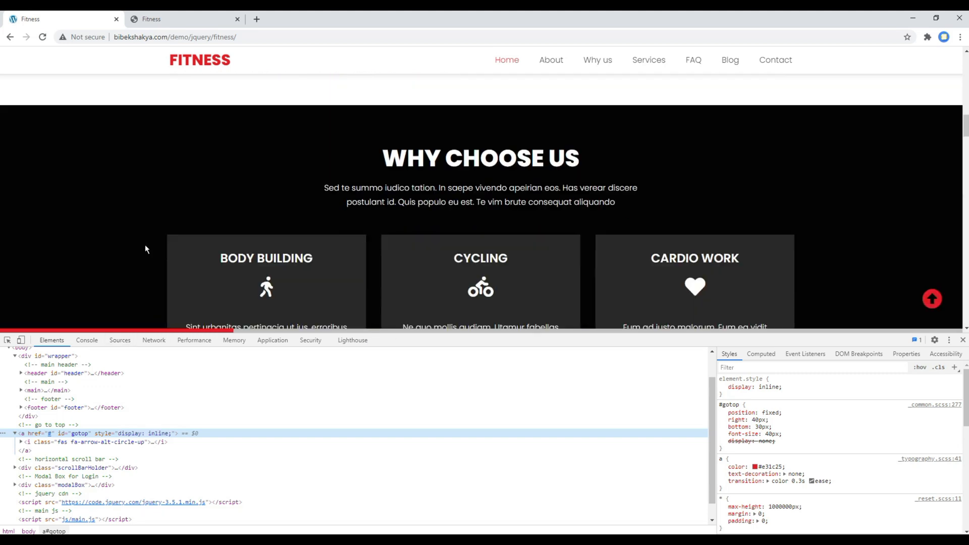